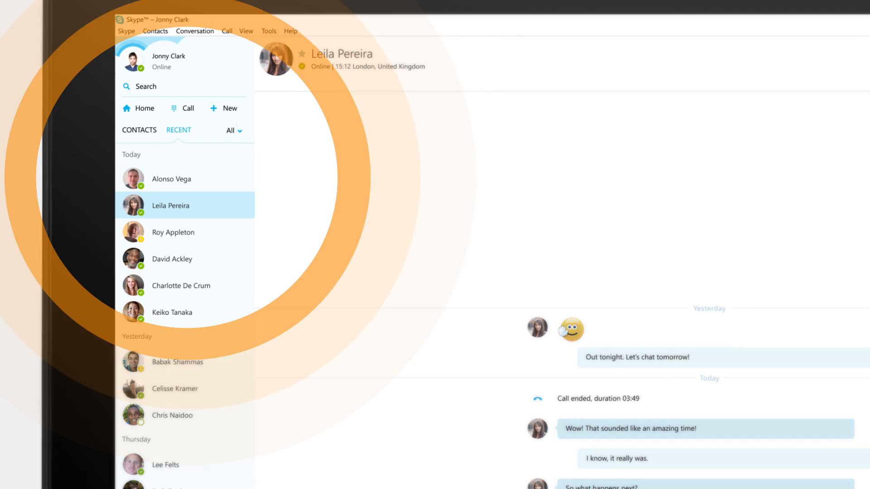
click(171, 178)
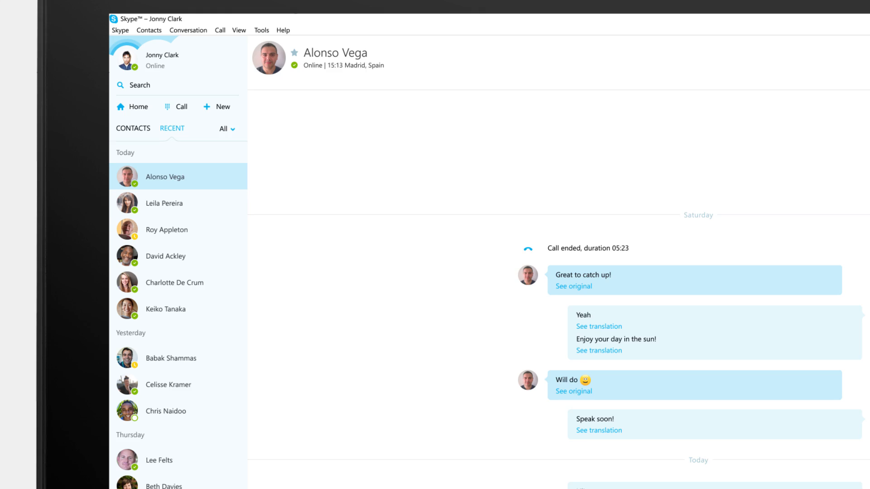
click(838, 4)
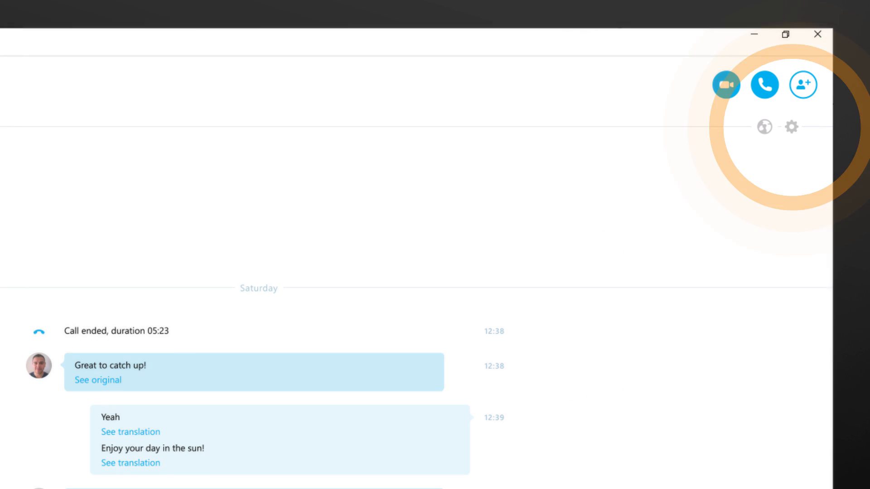
click(764, 126)
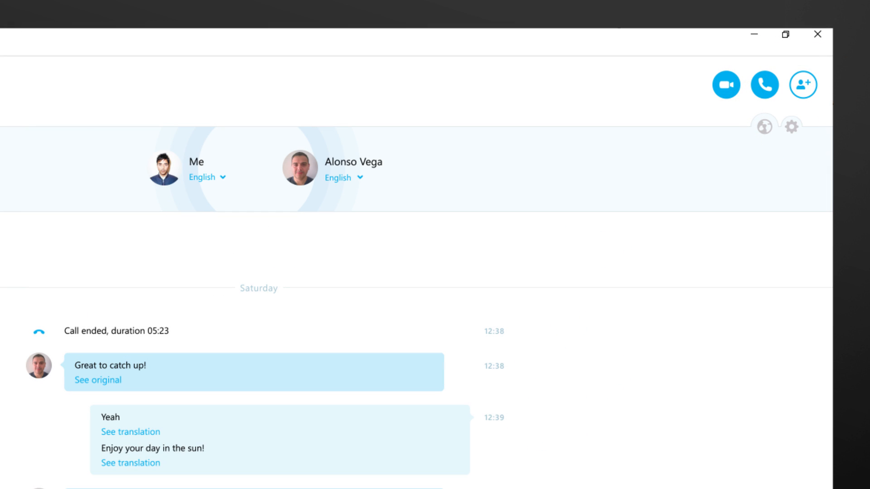
click(343, 178)
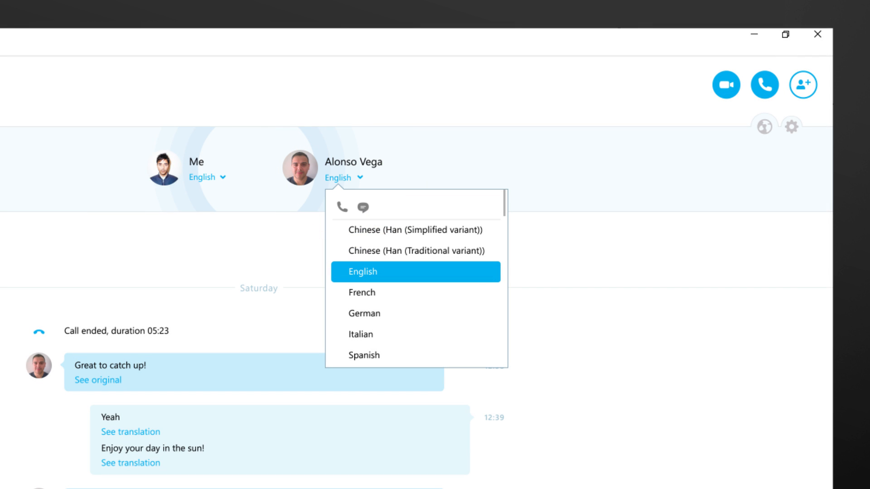
click(364, 355)
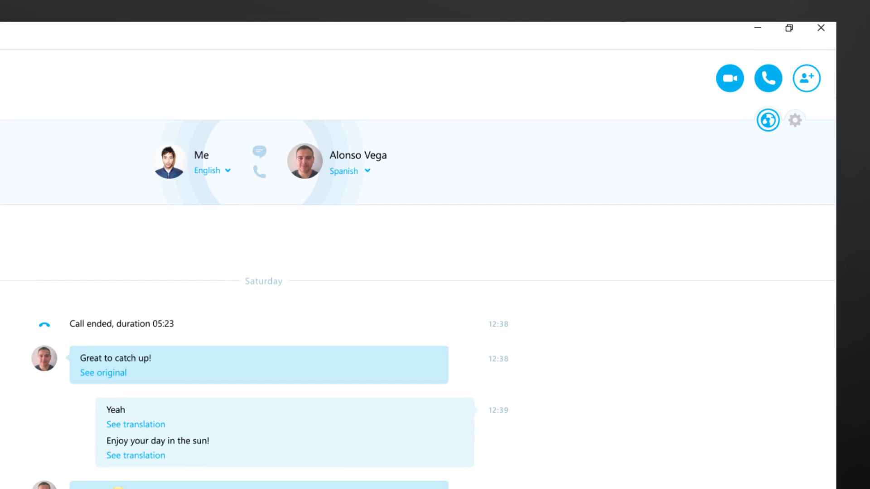
scroll(down, 3)
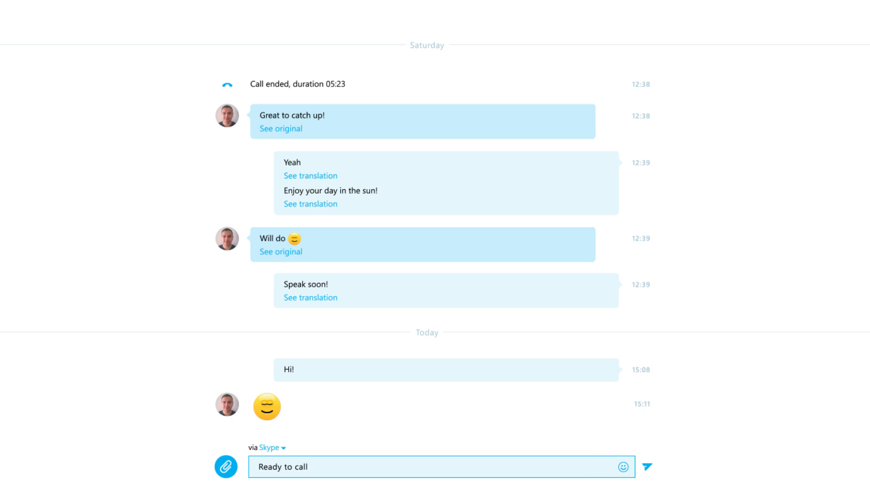
key(enter)
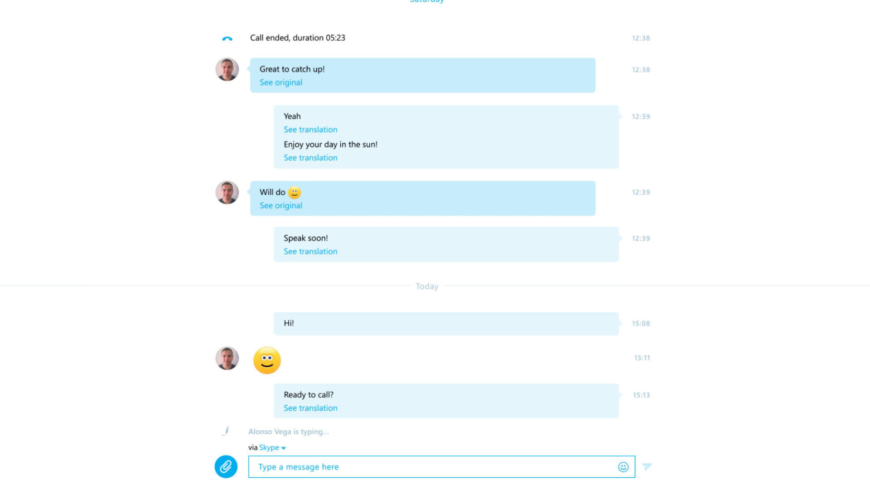